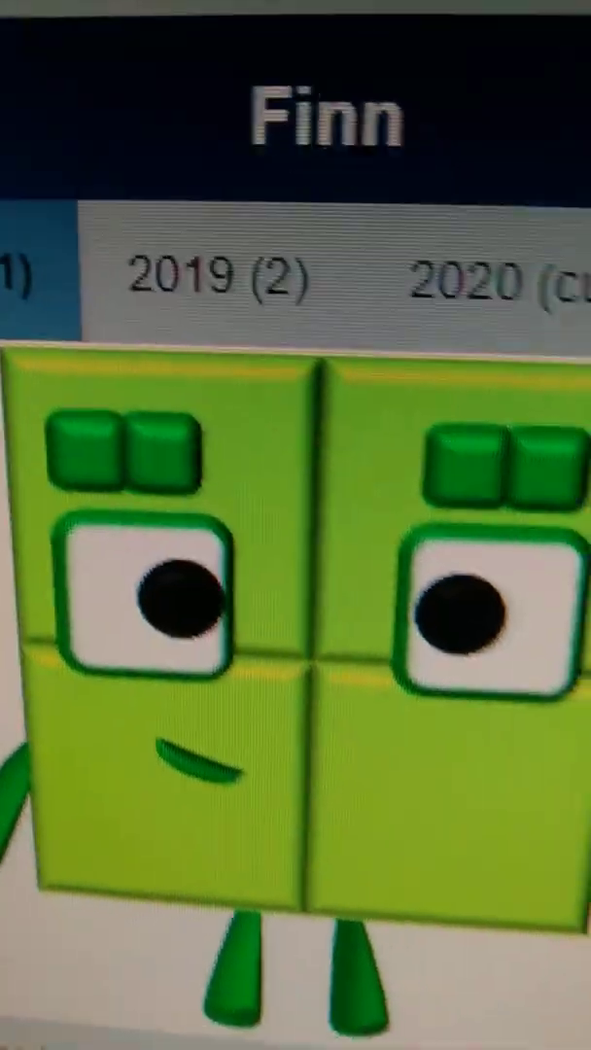
scroll(down, 3)
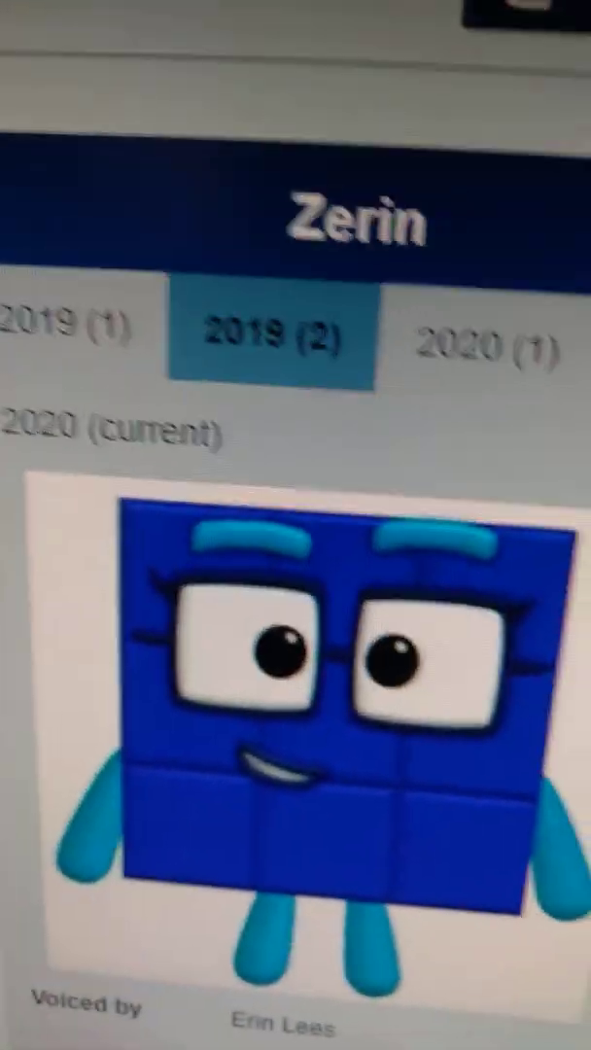
scroll(down, 3)
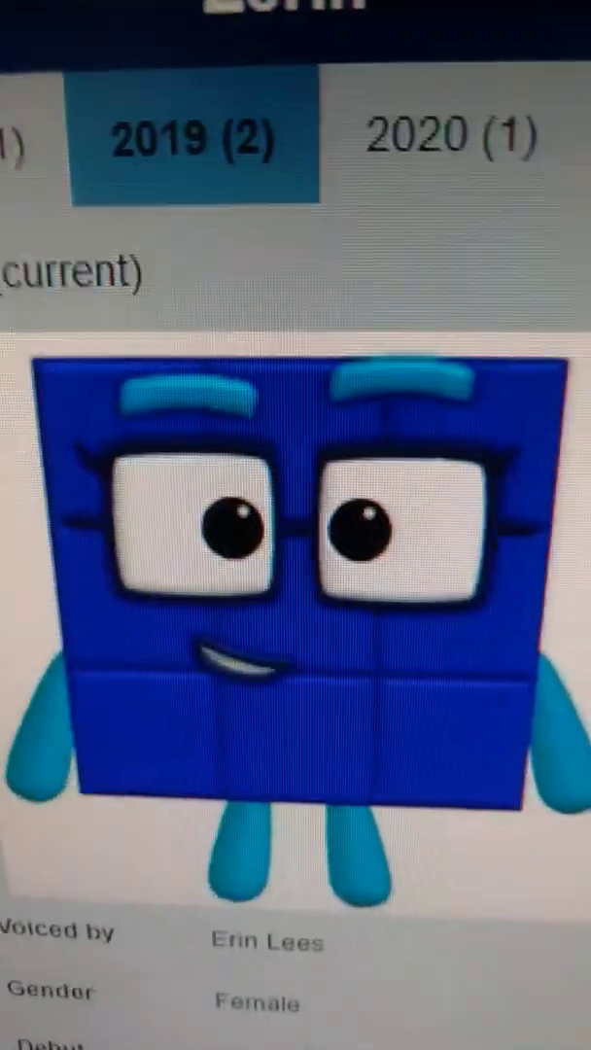